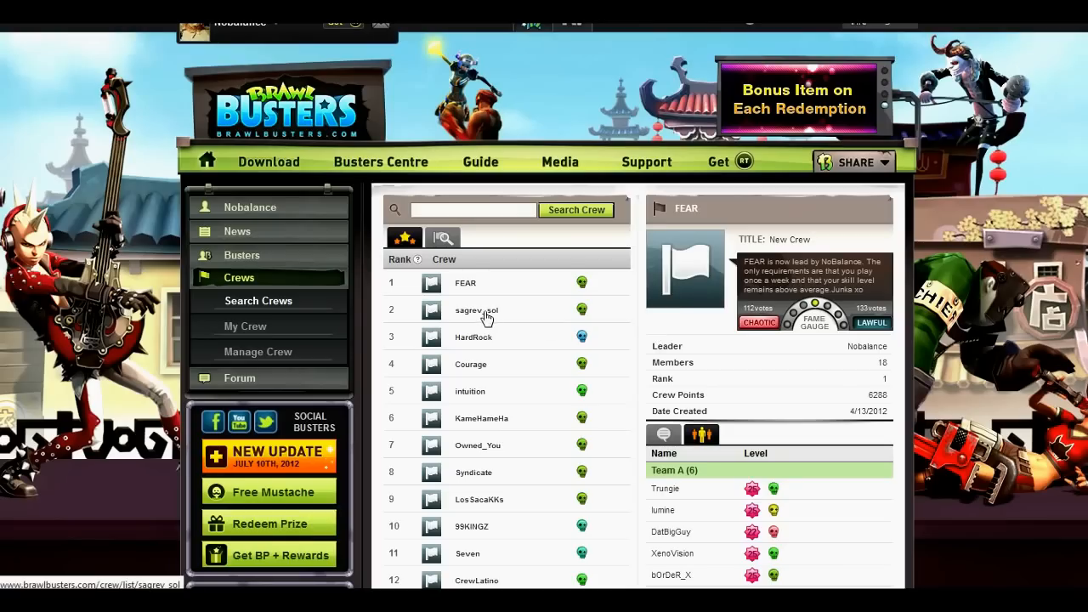
Show the sagrev_sol crew's details and scroll to its message wall
left_click(476, 310)
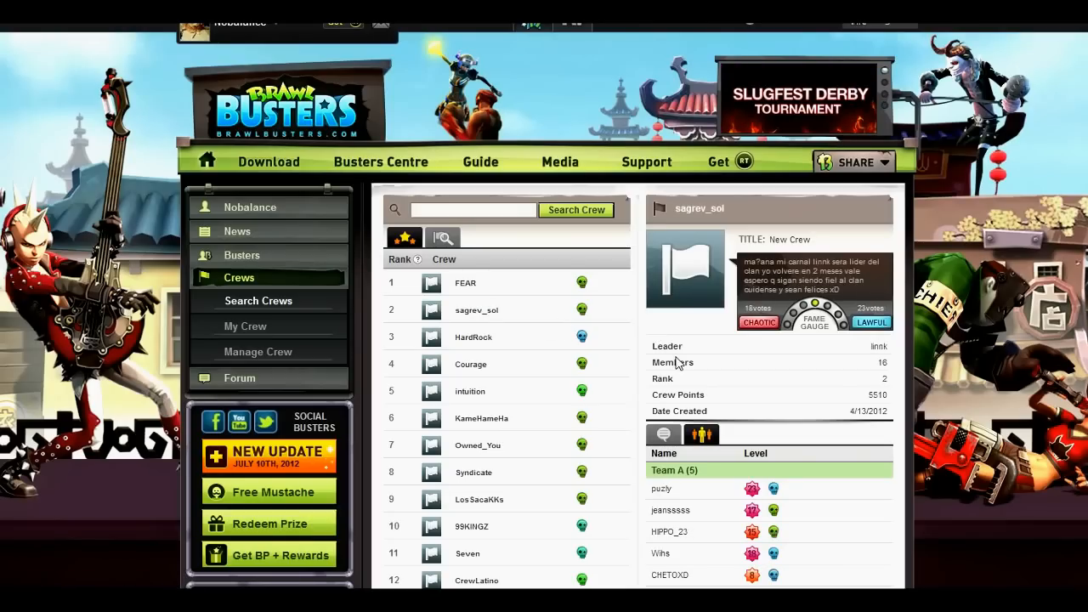
scroll("down", 3)
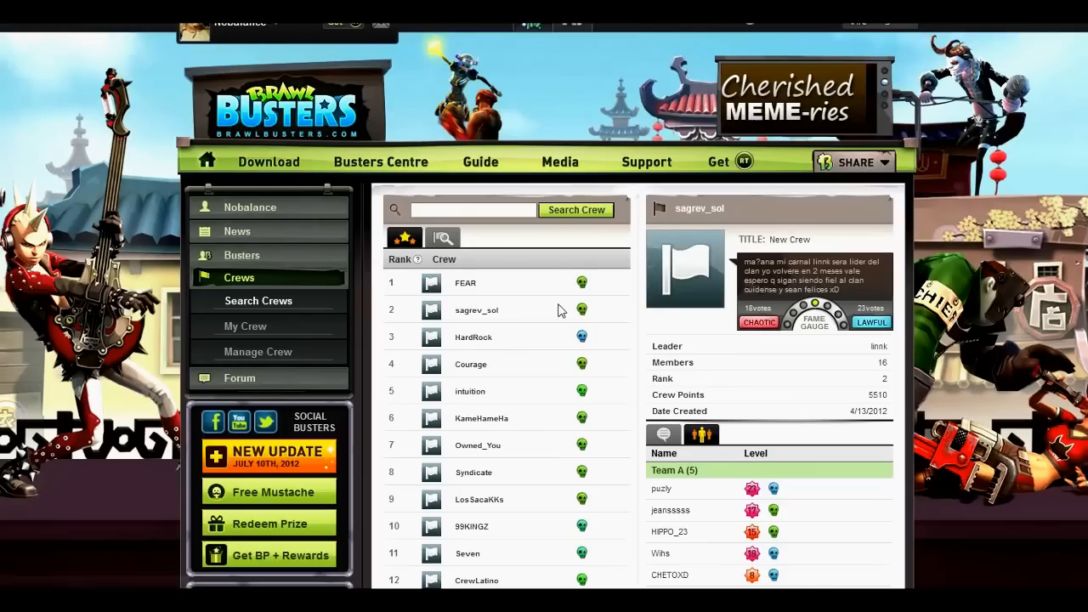
scroll("down", 3)
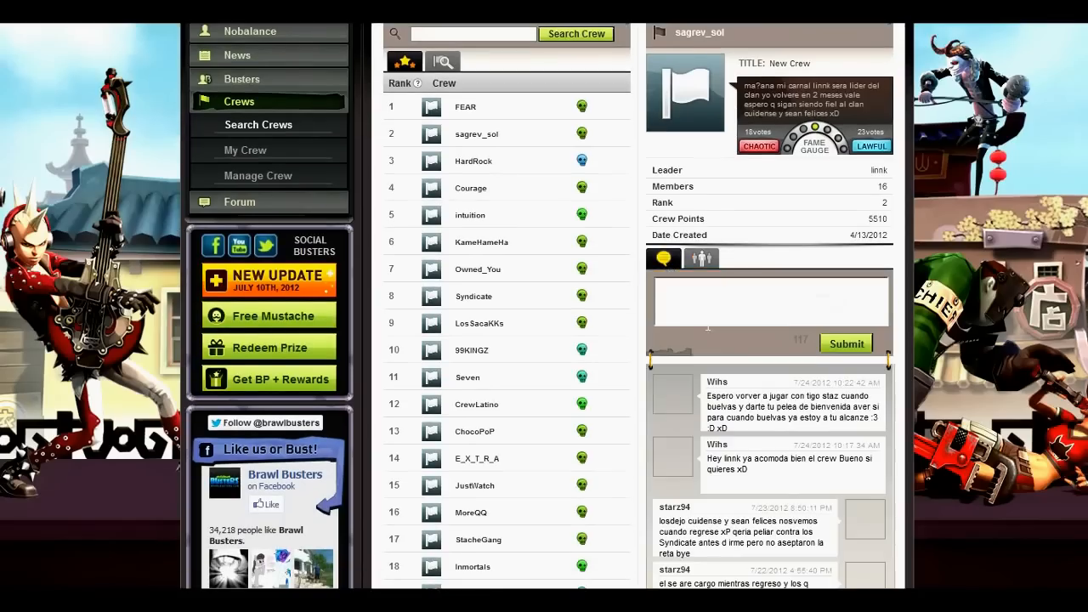
Show the HardRock crew's details with its team member roster
scroll("down", 3)
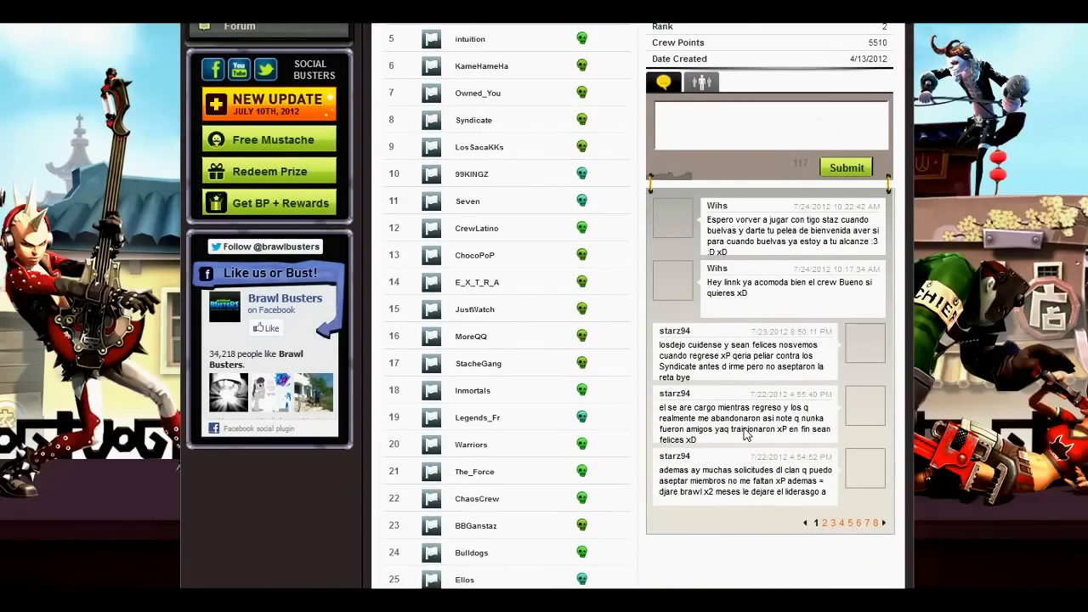
scroll("down", 3)
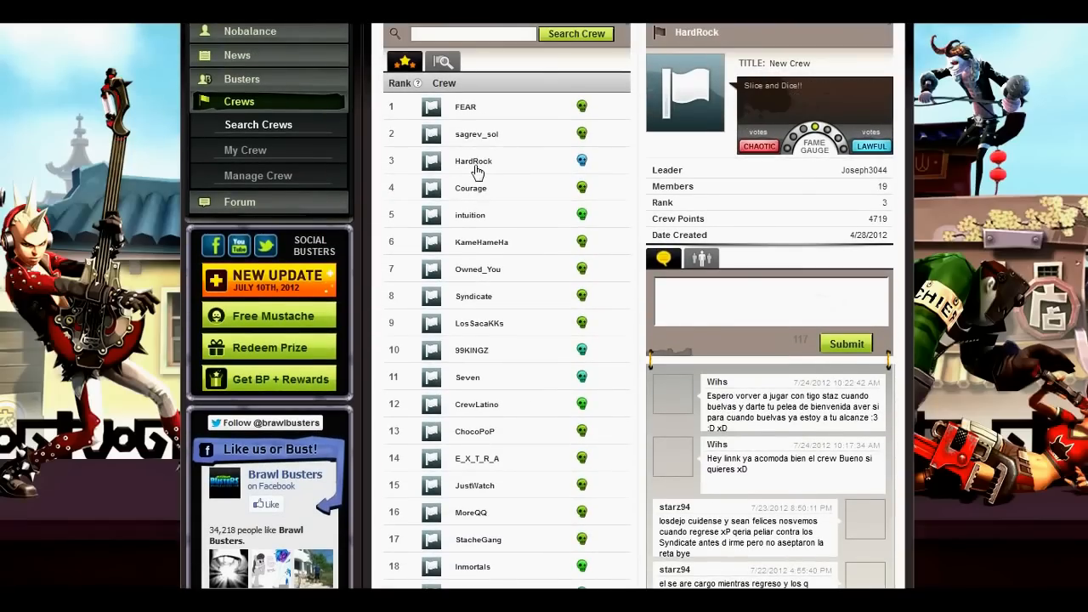
left_click(702, 259)
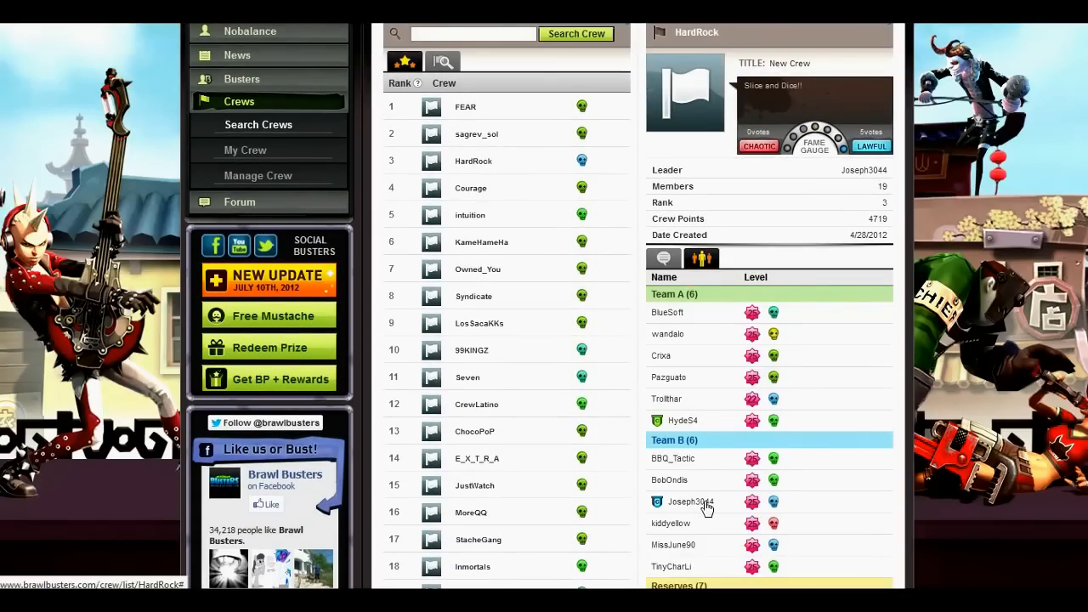
mouse_move(479, 197)
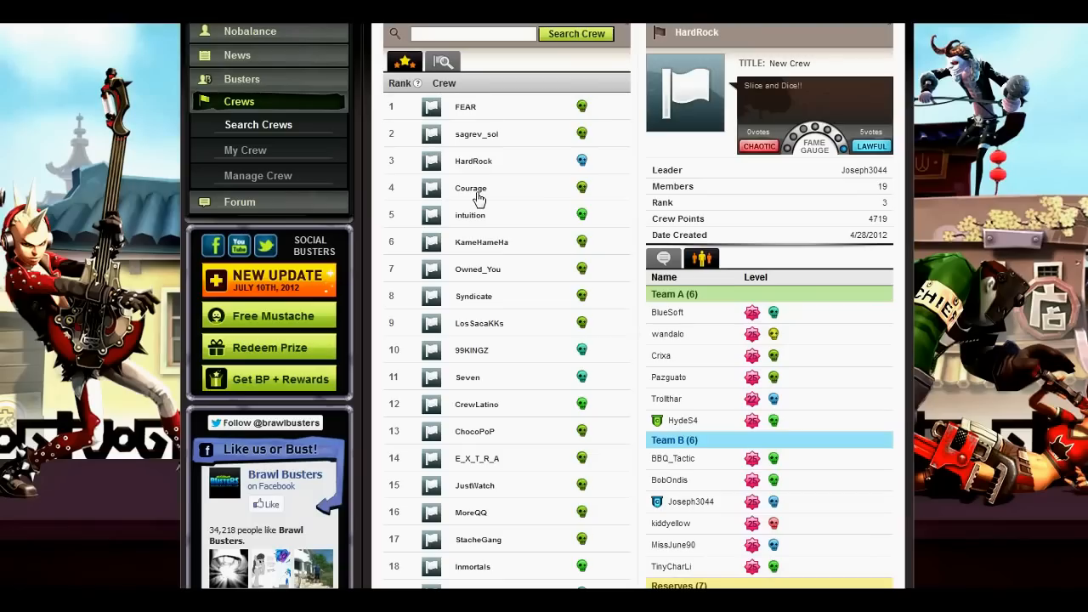
View Courage, intuition, then KameHameHa, scrolling to KameHameHa's reserves
left_click(471, 187)
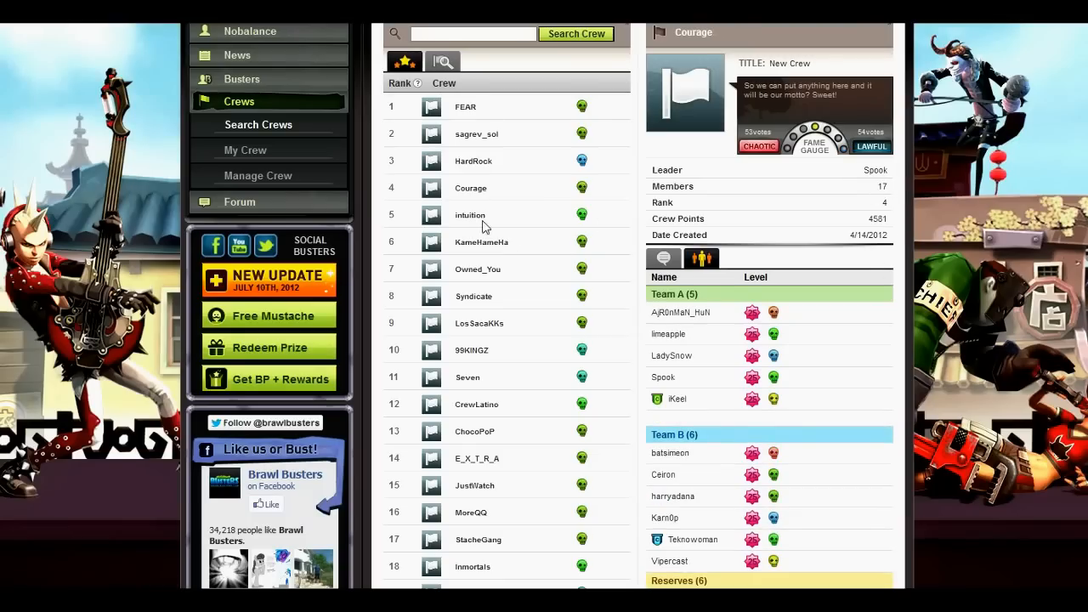
left_click(469, 214)
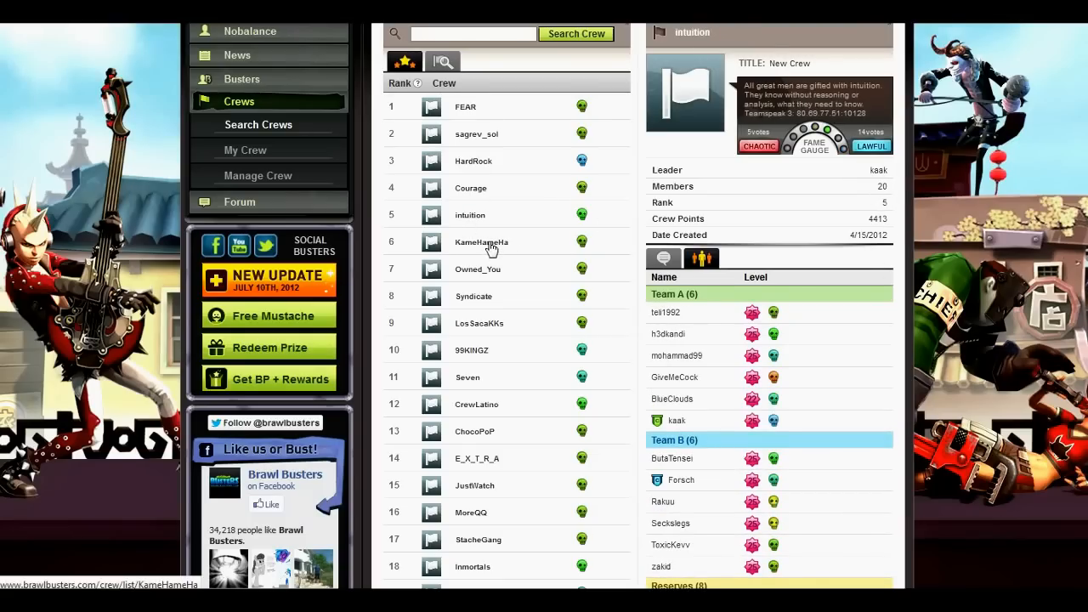
left_click(481, 242)
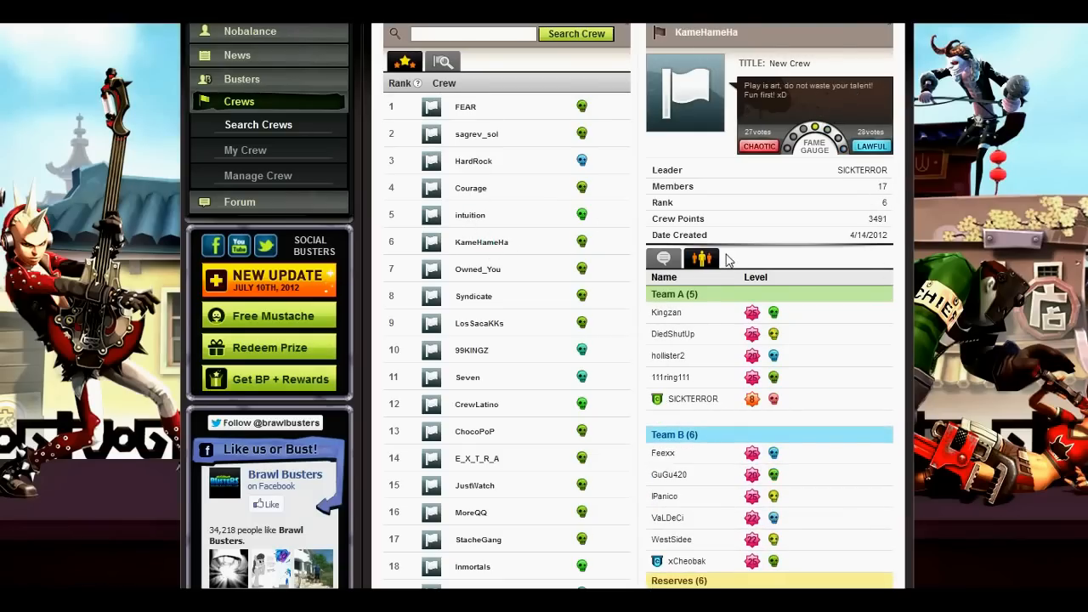
scroll("down", 3)
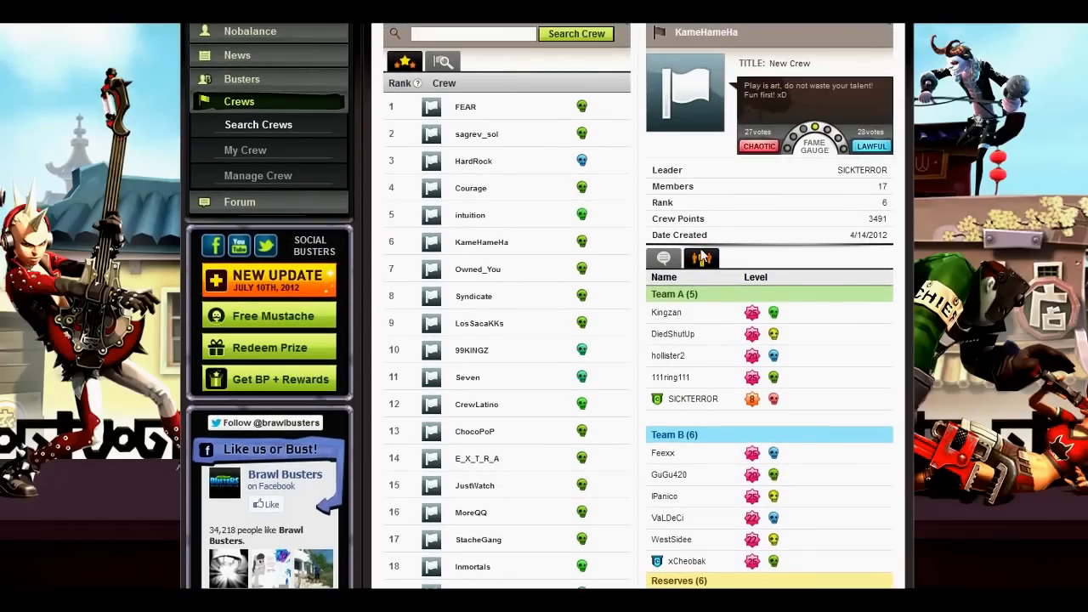
scroll("down", 3)
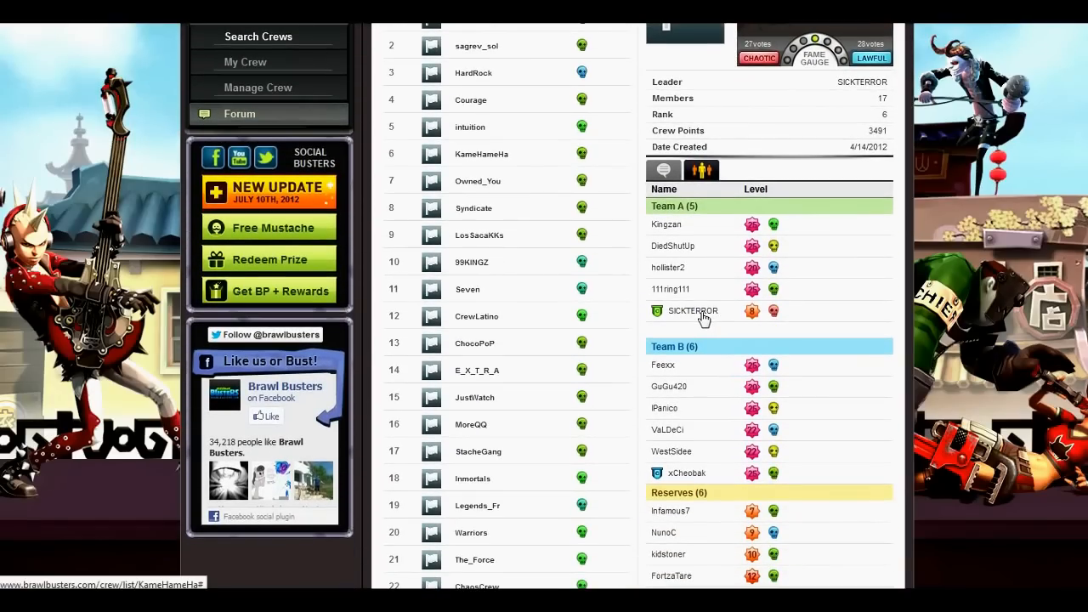